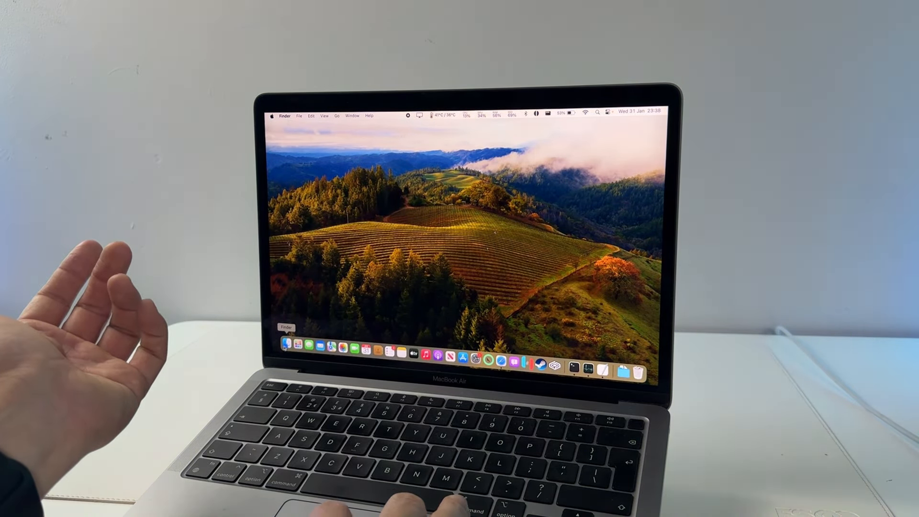
Step: Bring up a Finder window and jump to the user's Library folder via the Go menu
click(285, 346)
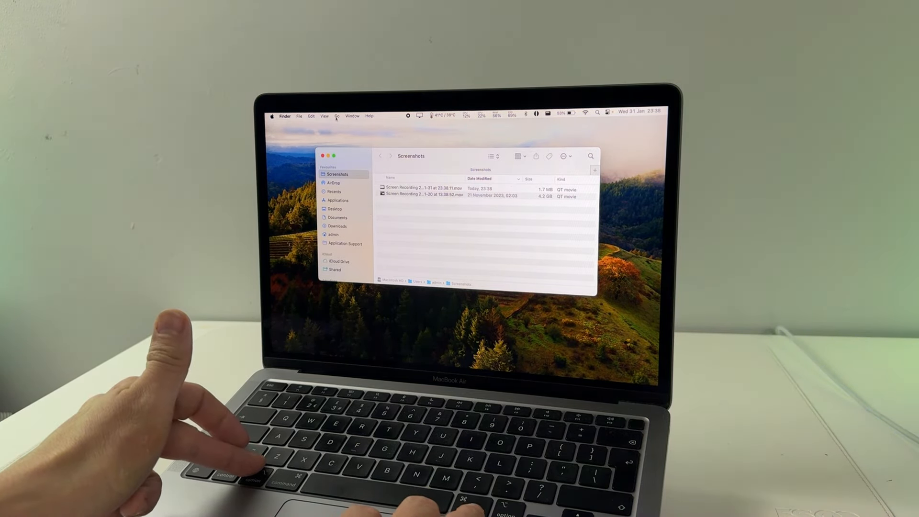
click(337, 116)
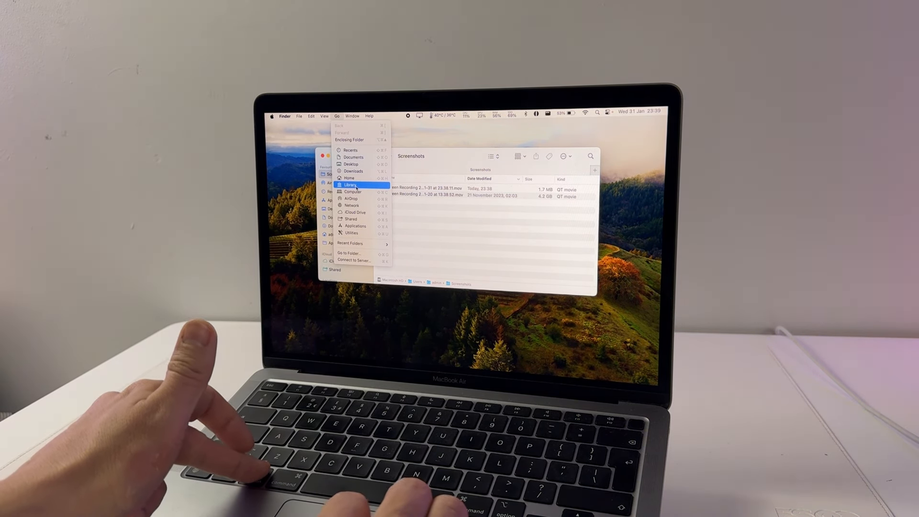
click(348, 185)
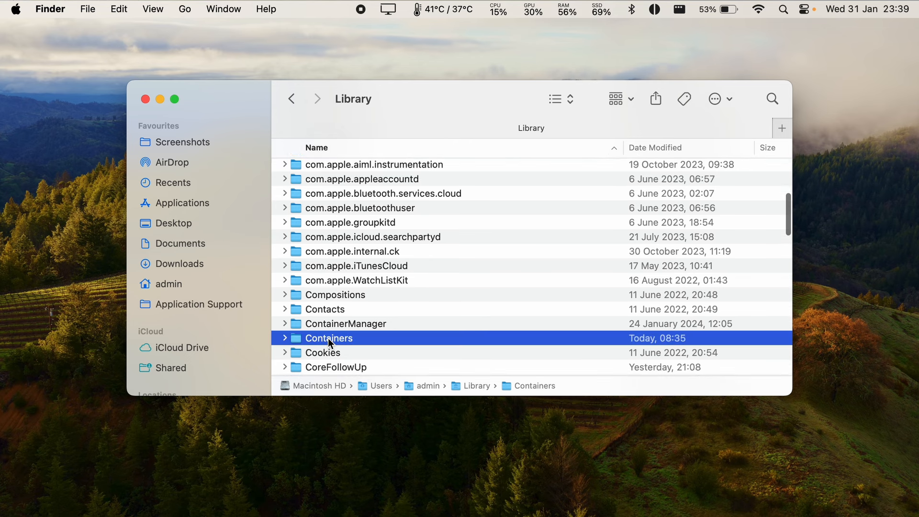
Step: Navigate into Containers > DEATH STRANDING DIRECTOR'S CUT > Data
double_click(329, 338)
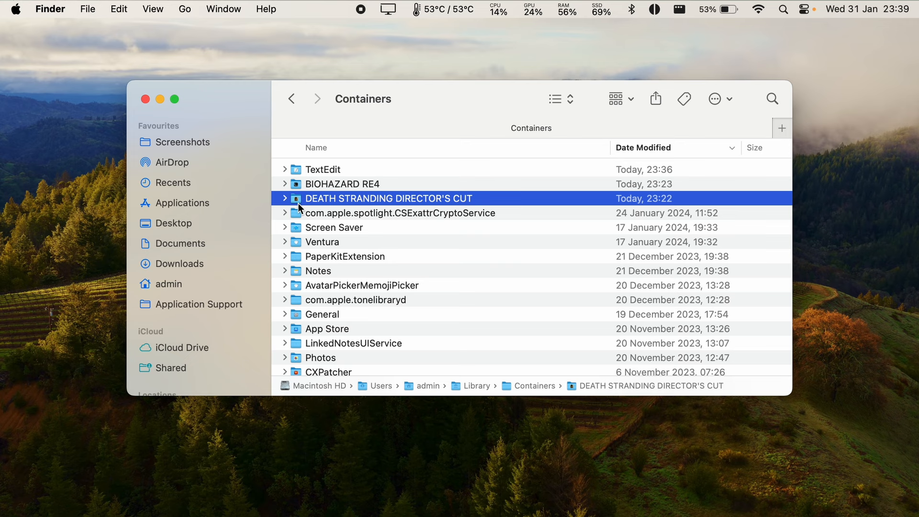
click(284, 198)
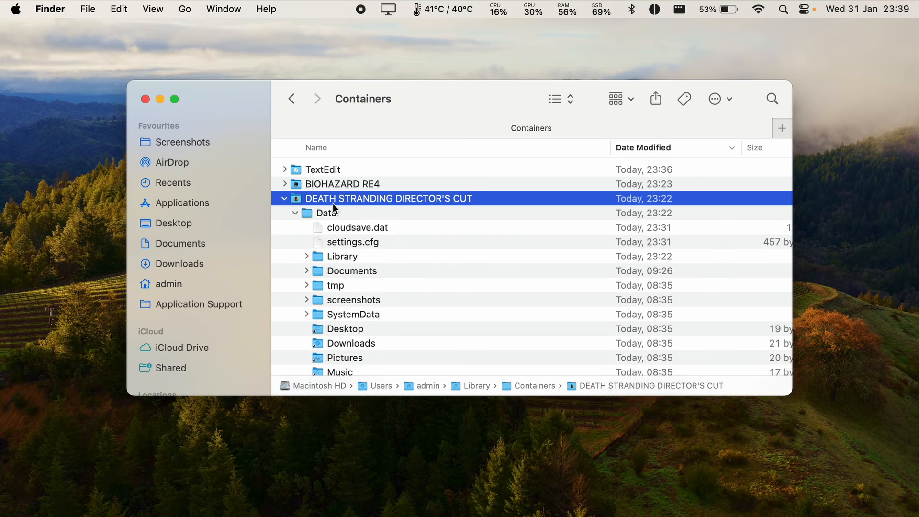
double_click(388, 198)
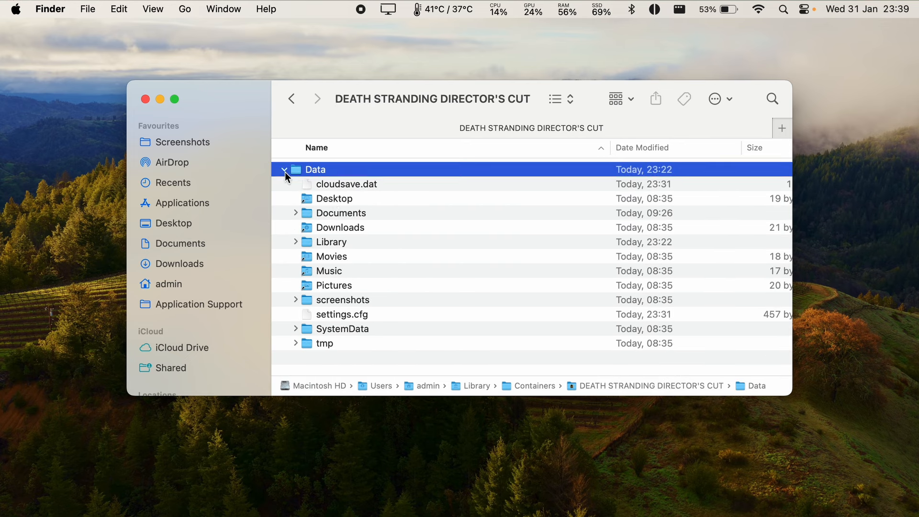
click(333, 199)
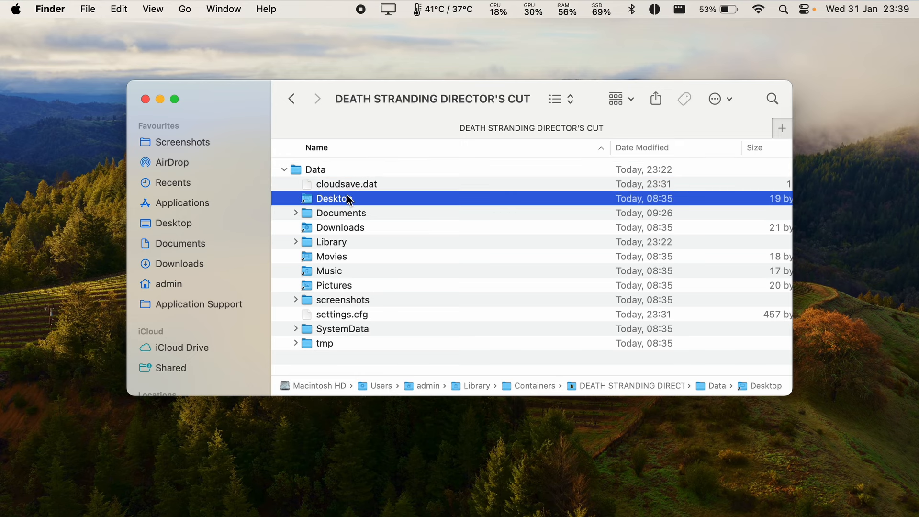
Step: Select settings.cfg and bring up its context menu for Open With
click(341, 314)
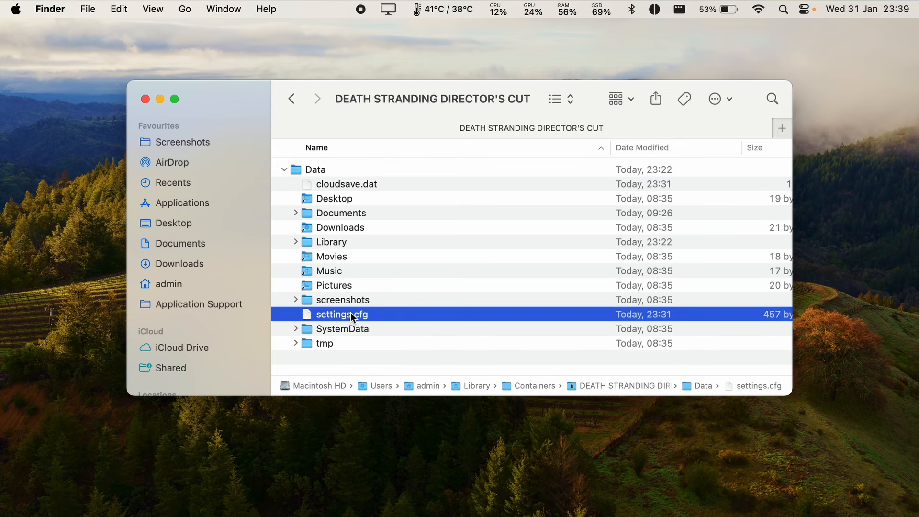
right_click(342, 314)
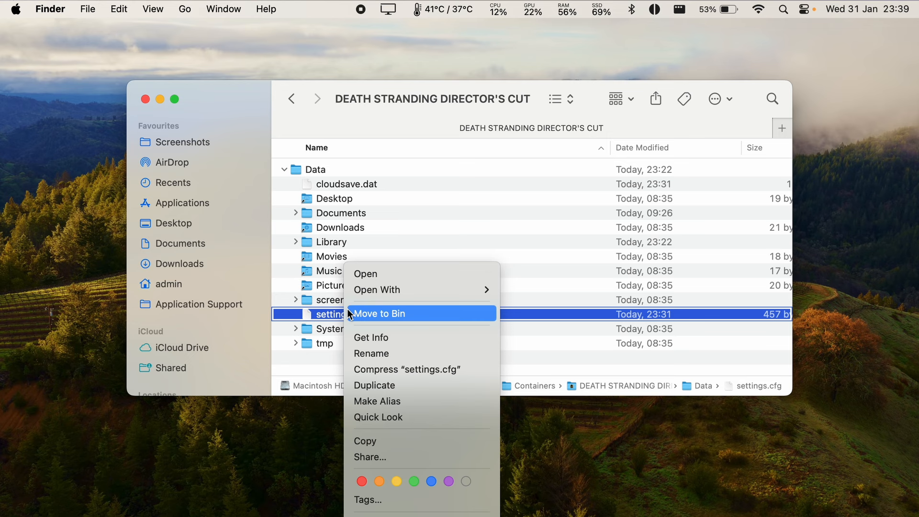
mouse_move(377, 289)
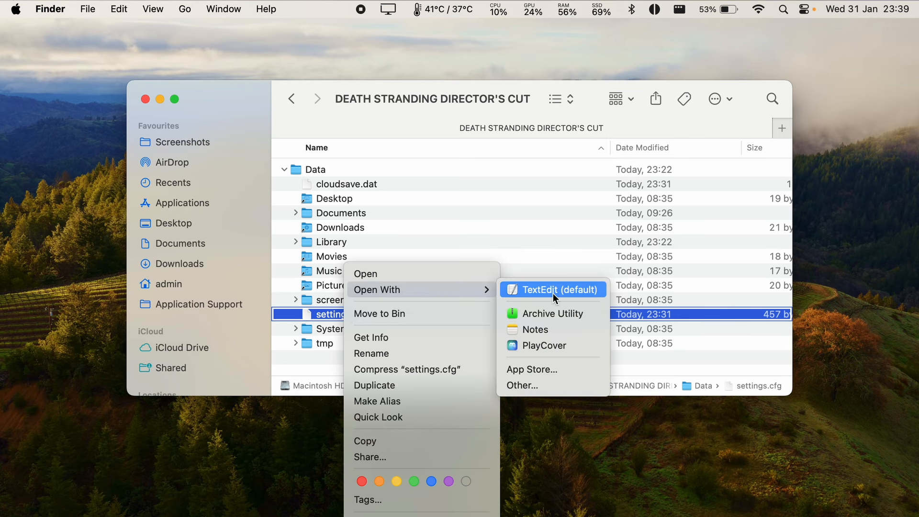
Step: Edit settings.cfg in TextEdit so rendering_height reads 1200 and save it
click(555, 289)
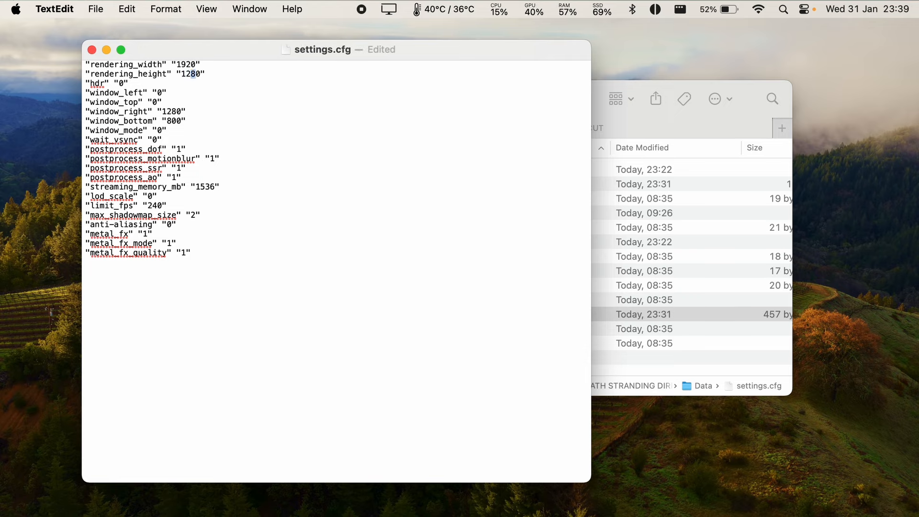
text(1200)
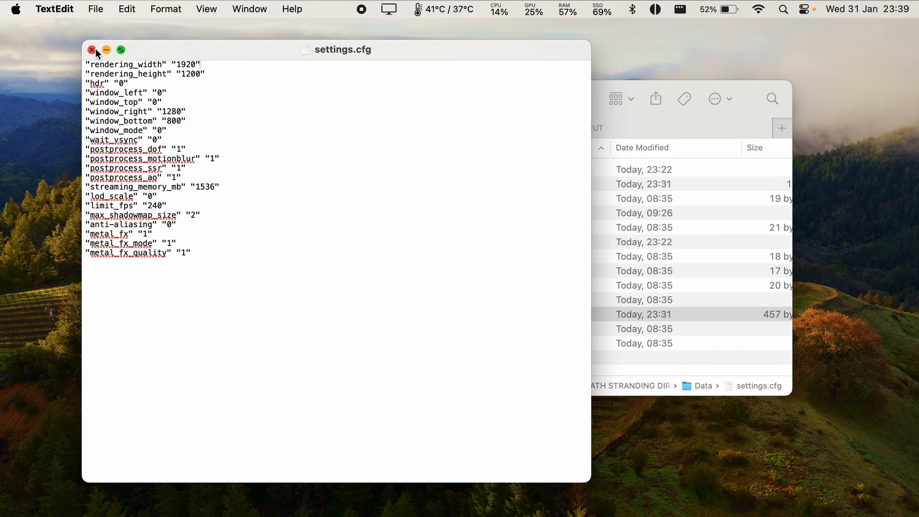
Step: Close the saved settings file and show the Applications folder in Finder
click(92, 49)
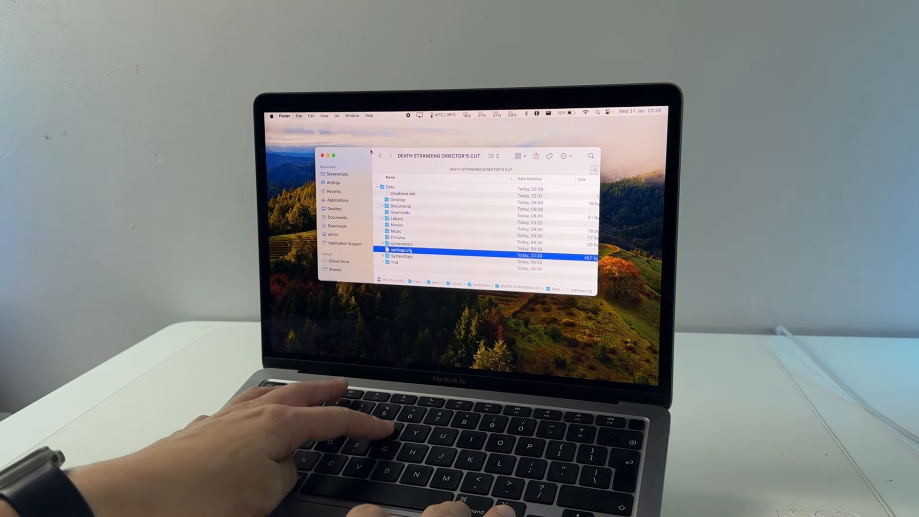
click(337, 201)
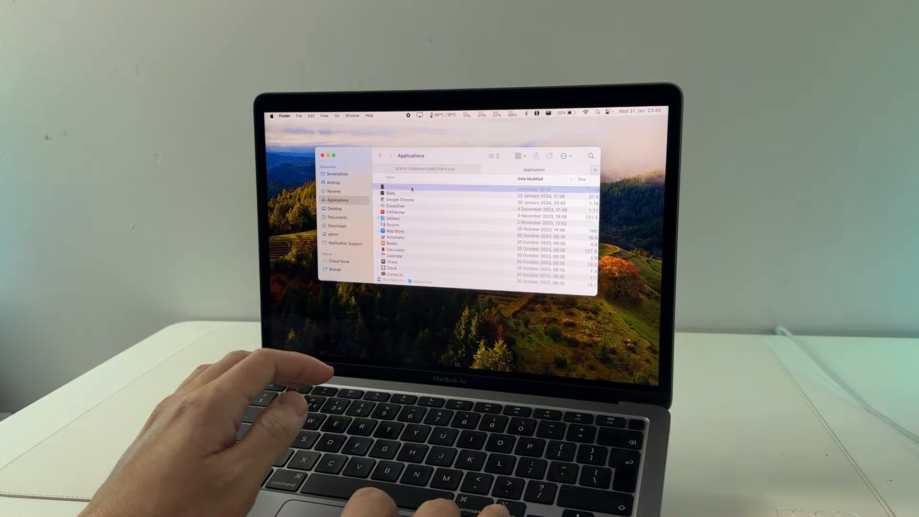